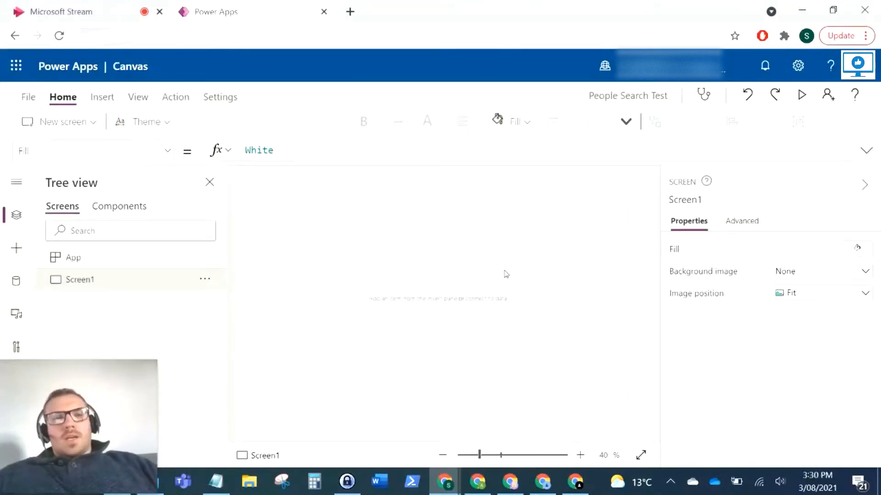
{"action": "mouse_move", "coordinate": [499, 278]}
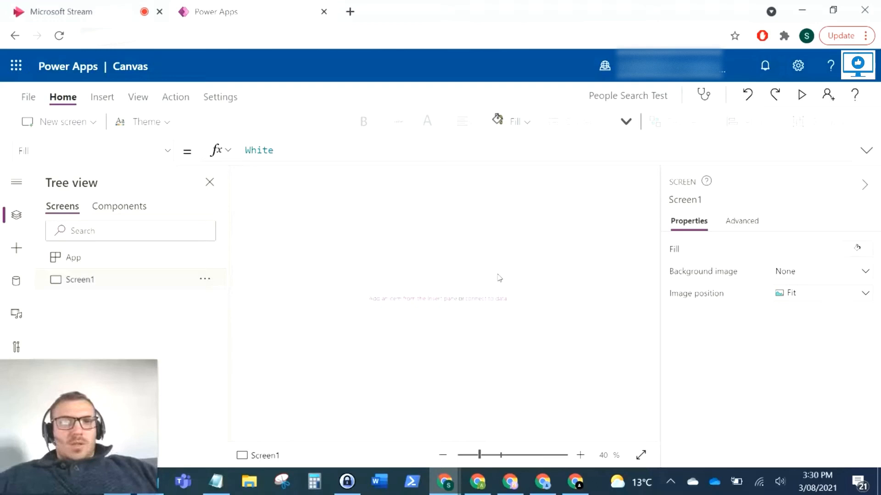
Insert a text input at the screen's top-left and a vertical gallery below it
{"action": "type", "text": "Kyl"}
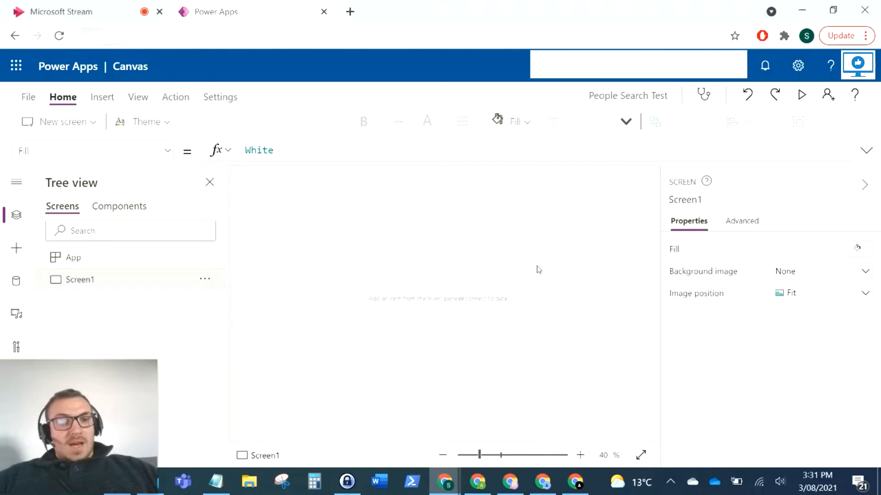
{"action": "mouse_move", "coordinate": [533, 270]}
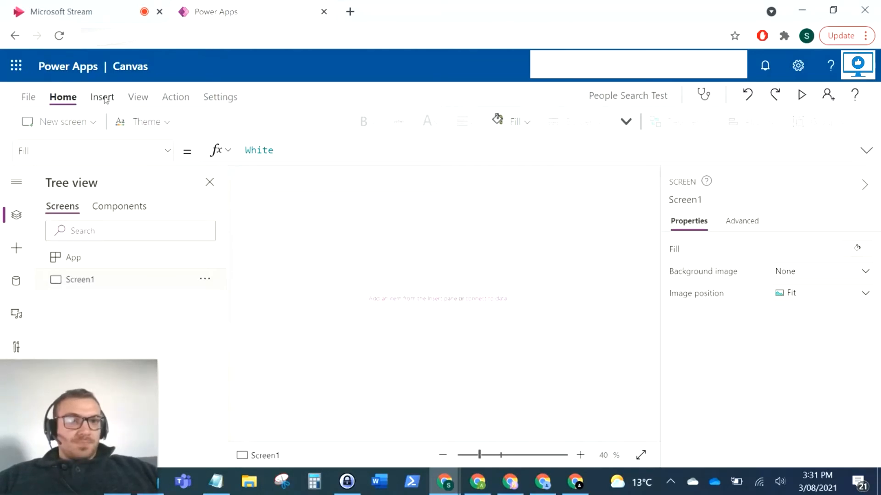
{"action": "left_click", "coordinate": [102, 96]}
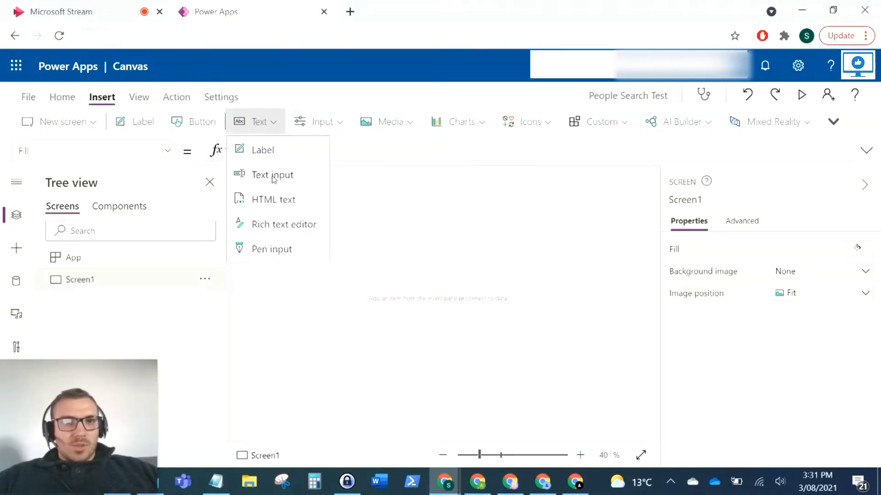
{"action": "left_click", "coordinate": [272, 174]}
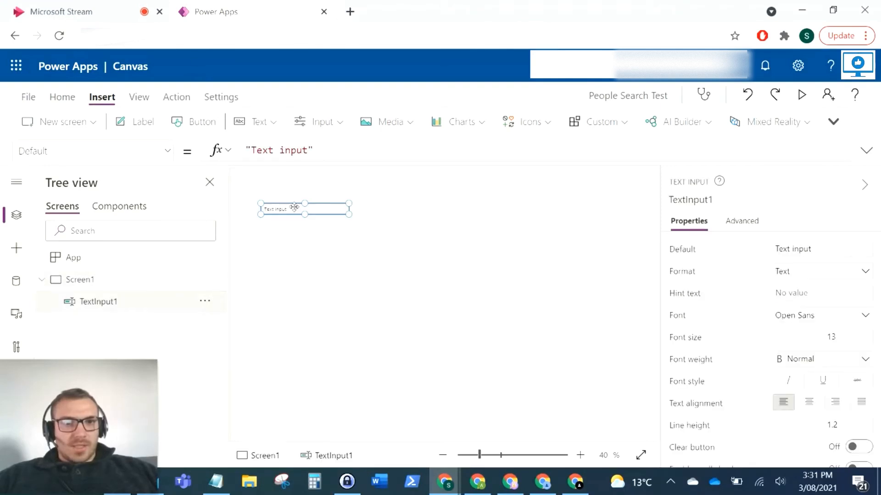
{"action": "left_click_drag", "start_coordinate": [304, 208], "coordinate": [298, 202]}
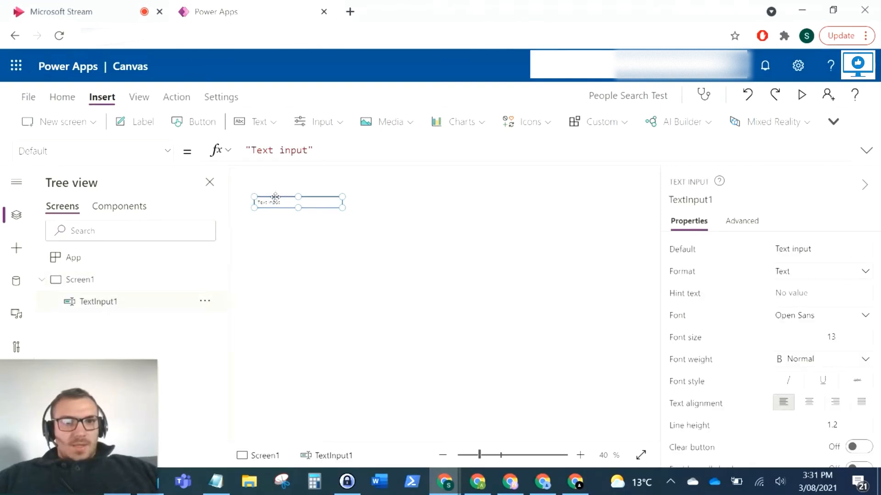
{"action": "left_click", "coordinate": [833, 121]}
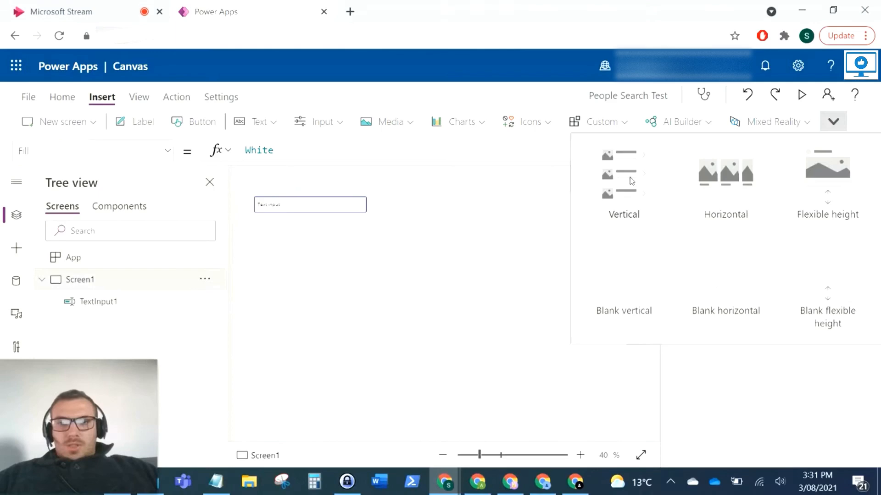
{"action": "left_click", "coordinate": [623, 174]}
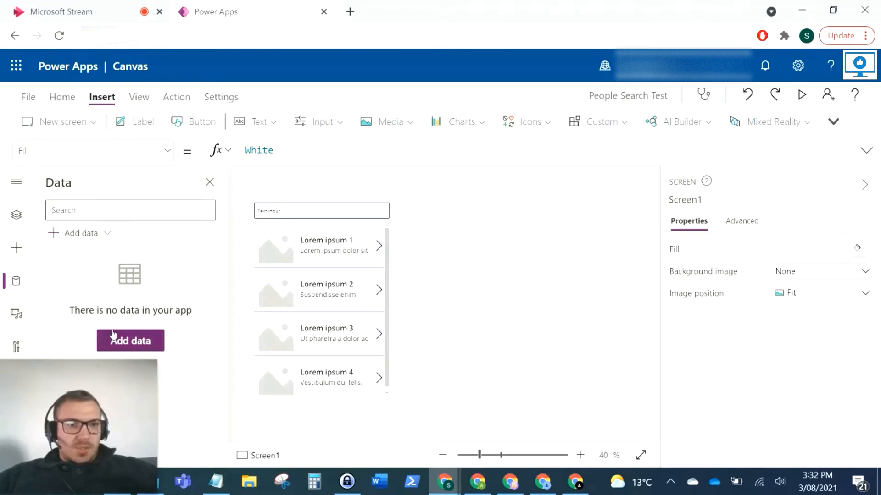
Add the Office 365 Users connector as a data source from the Data pane
{"action": "left_click", "coordinate": [129, 341]}
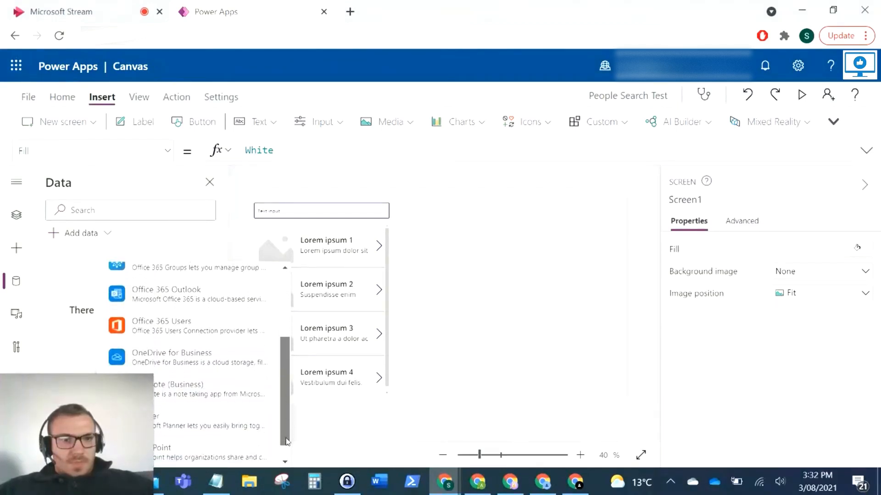
{"action": "left_click", "coordinate": [161, 321]}
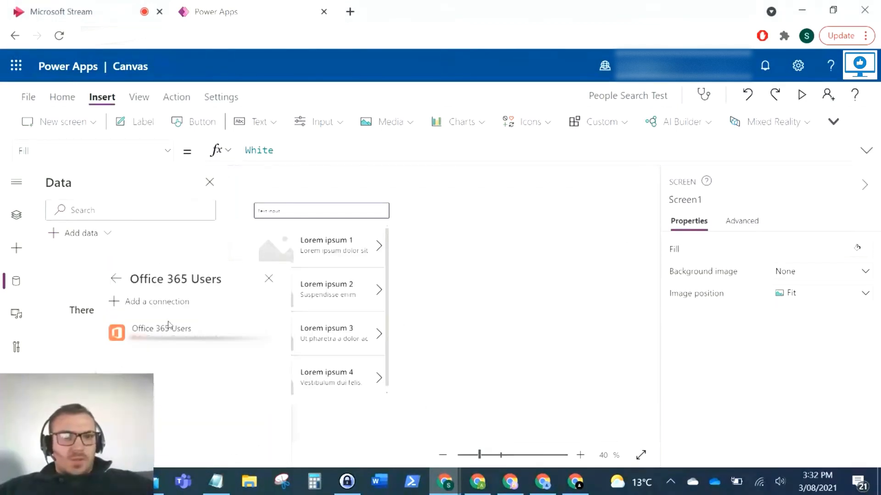
{"action": "left_click", "coordinate": [162, 328]}
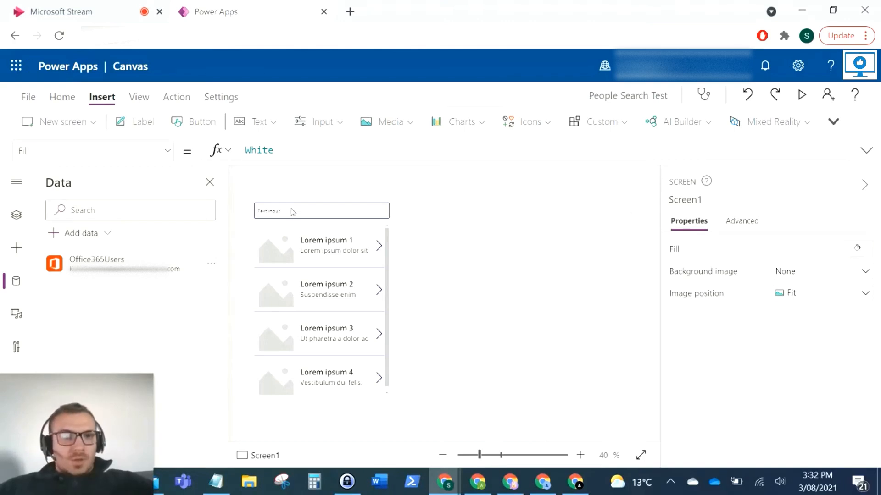
Clear TextInput1's Default and set its HintText to "Search Here..."
{"action": "left_click", "coordinate": [321, 211]}
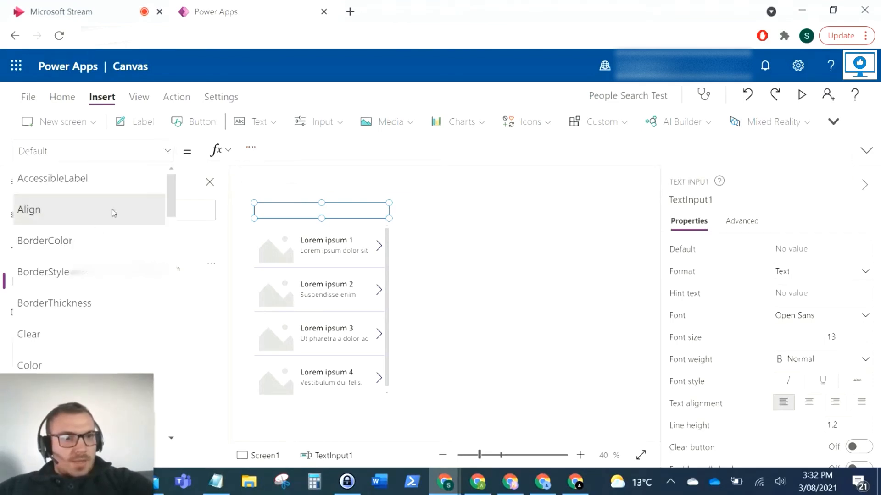
{"action": "scroll", "scroll_direction": "down", "scroll_amount": 3}
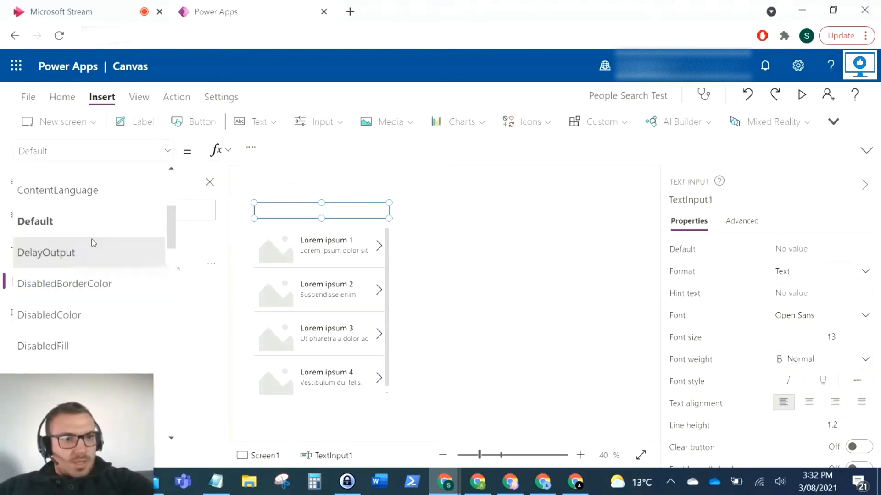
{"action": "scroll", "scroll_direction": "down", "scroll_amount": 3}
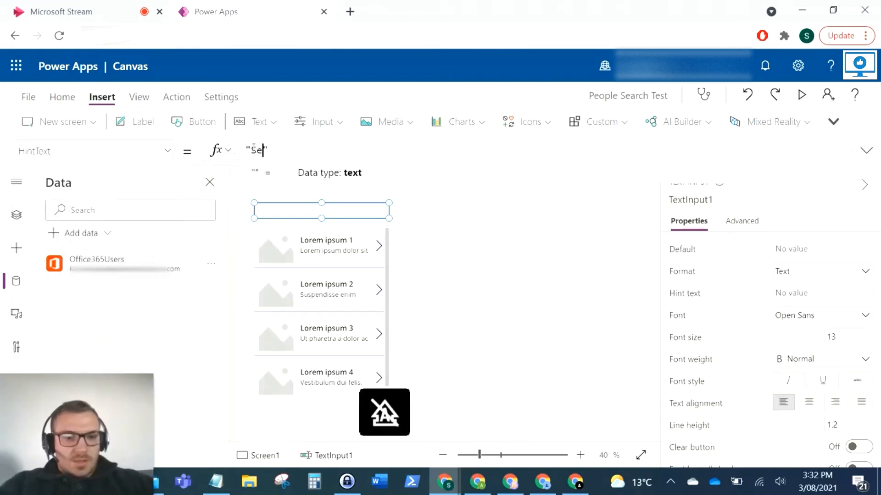
{"action": "type", "text": "Search Here..."}
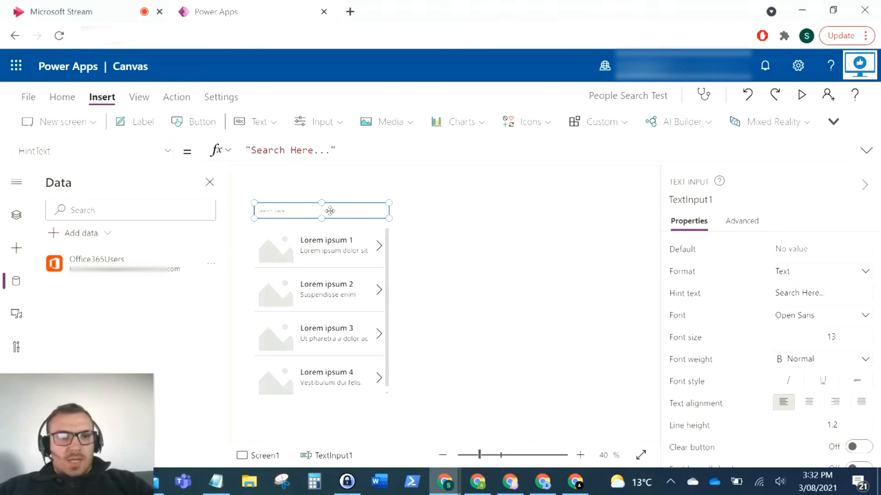
{"action": "mouse_move", "coordinate": [331, 335]}
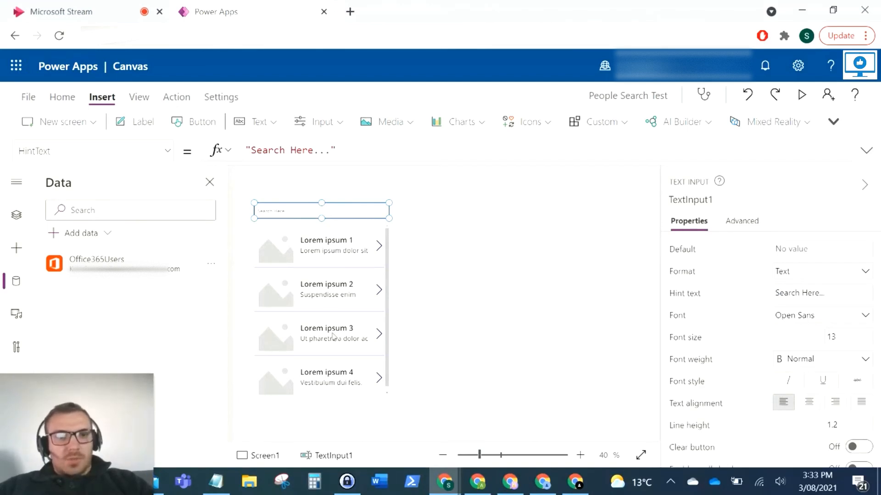
{"action": "mouse_move", "coordinate": [334, 283]}
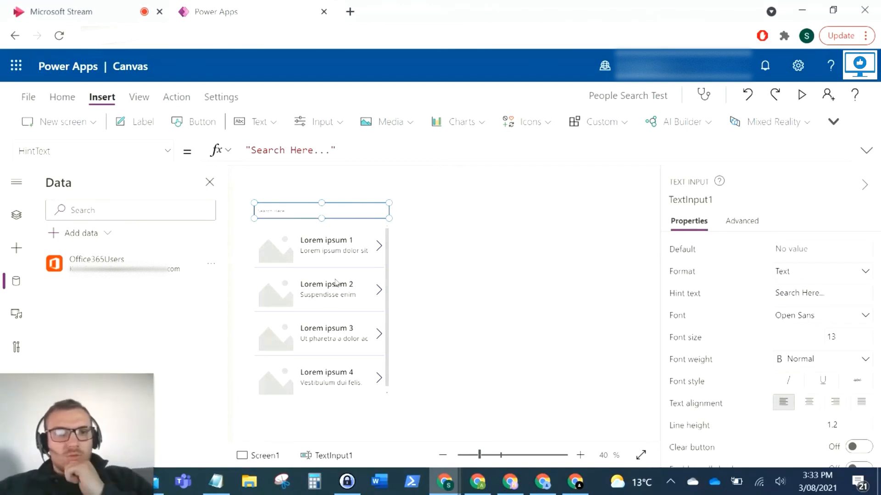
Set Gallery1 Items to Office365Users.SearchUser({searchTerm:TextInput1.Text,top:500})
{"action": "left_click", "coordinate": [166, 151]}
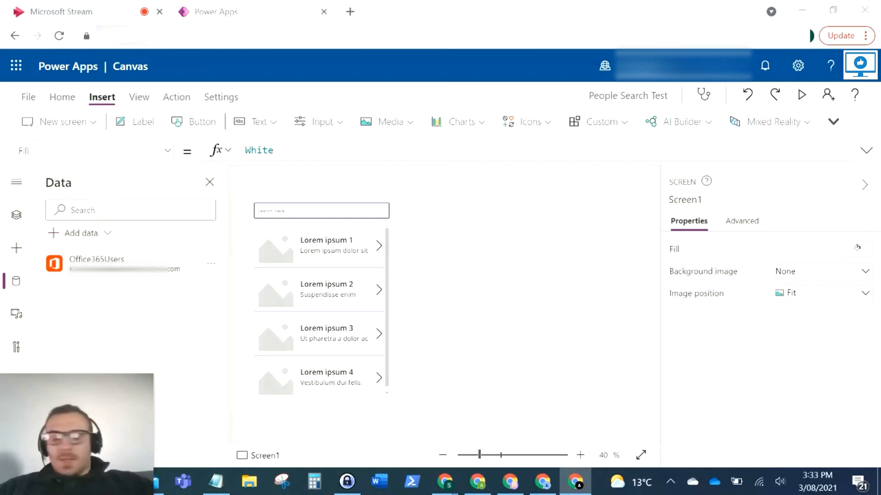
{"action": "mouse_move", "coordinate": [404, 249]}
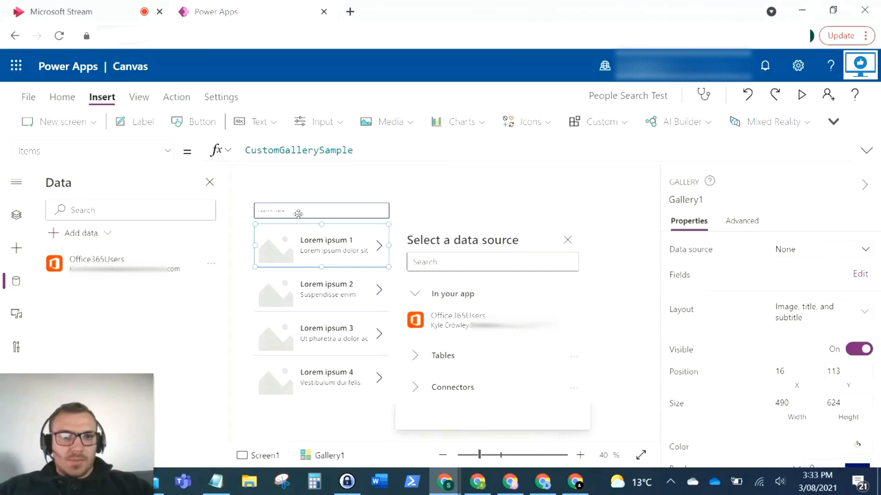
{"action": "left_click", "coordinate": [17, 215]}
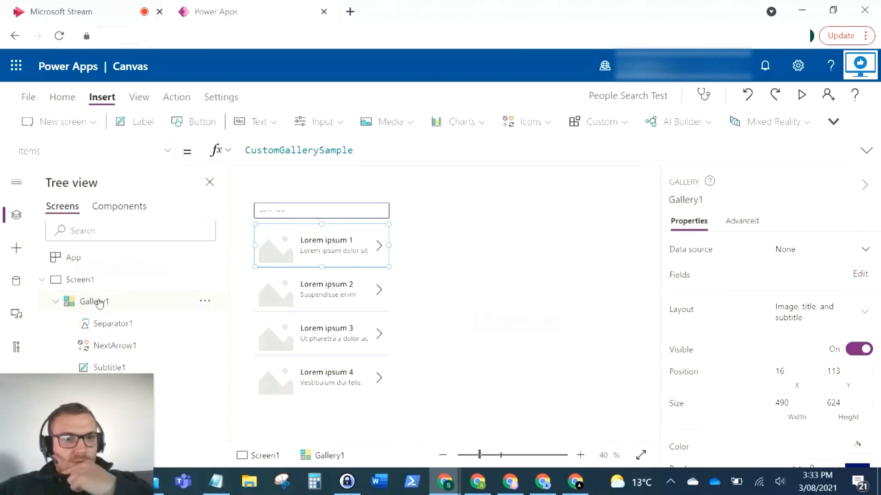
{"action": "left_click", "coordinate": [784, 250]}
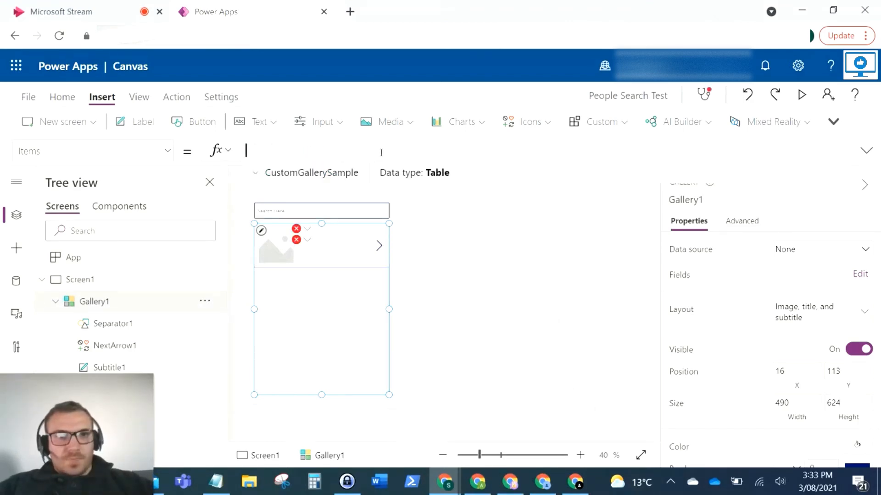
{"action": "type", "text": "Office365Users.SearchUser({searchTerm:TextInput1.Text,top:500})"}
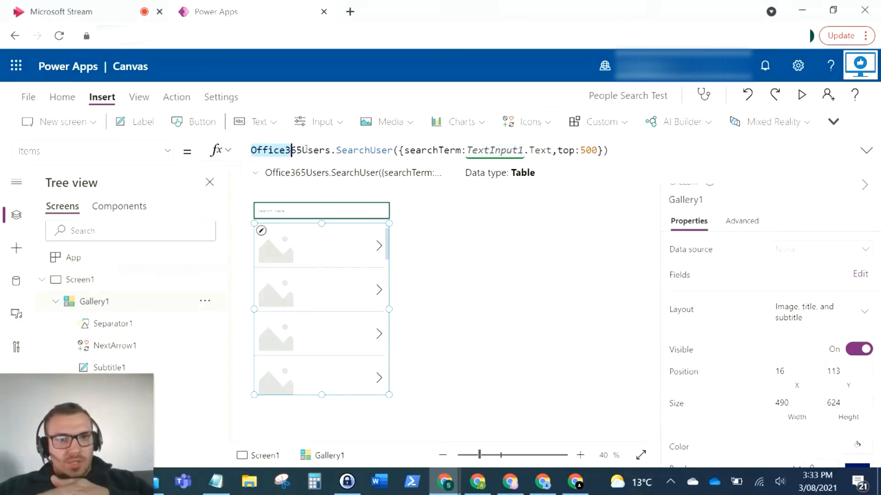
{"action": "left_click", "coordinate": [16, 281]}
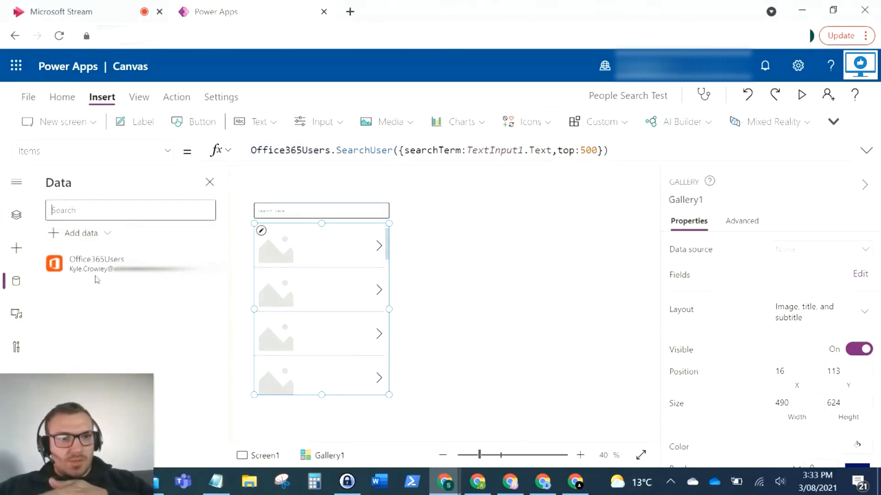
{"action": "left_click", "coordinate": [364, 149]}
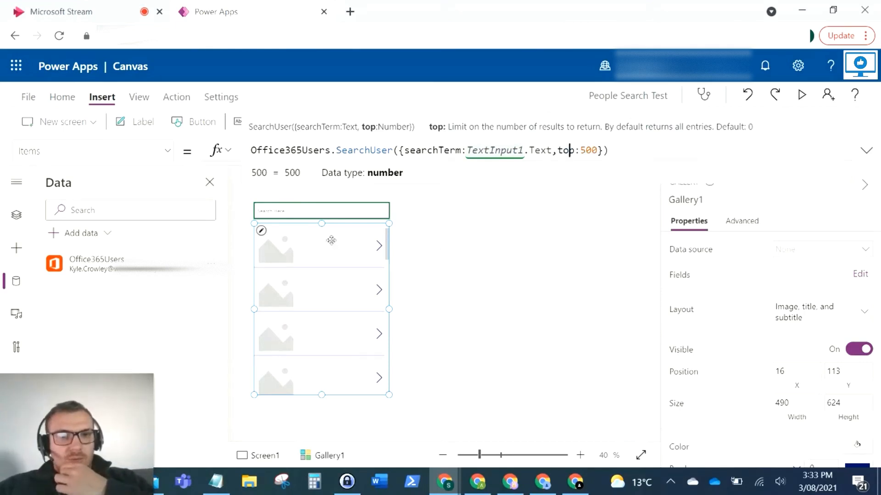
Bind Title1 to the user's display name and Subtitle1 to their mail field
{"action": "left_click", "coordinate": [333, 249]}
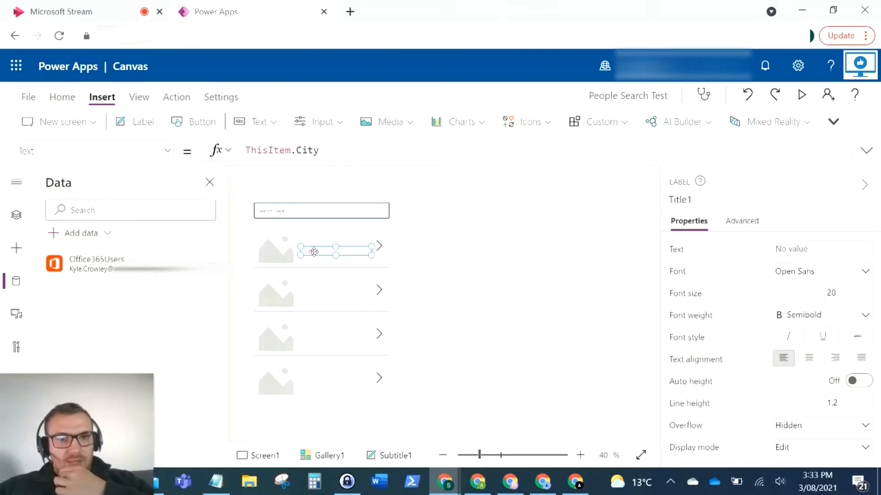
{"action": "left_click", "coordinate": [16, 215]}
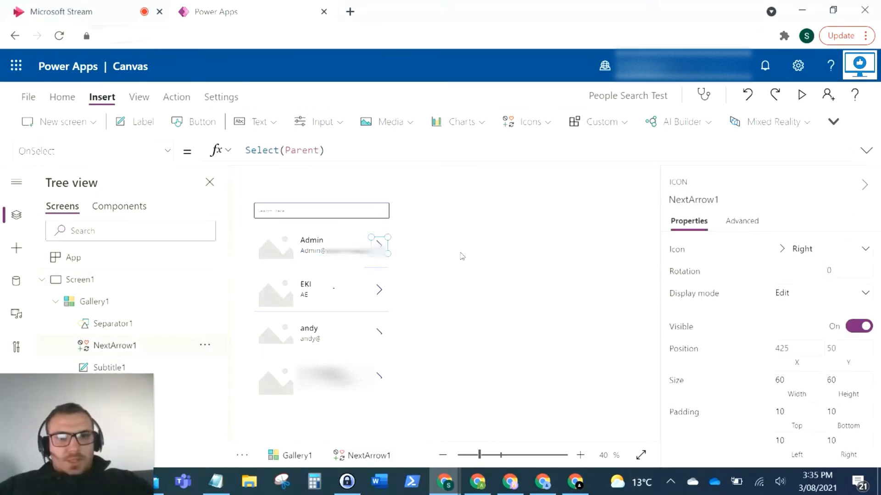
Preview the app, search for kyle, then close preview to resume editing
{"action": "left_click", "coordinate": [801, 95]}
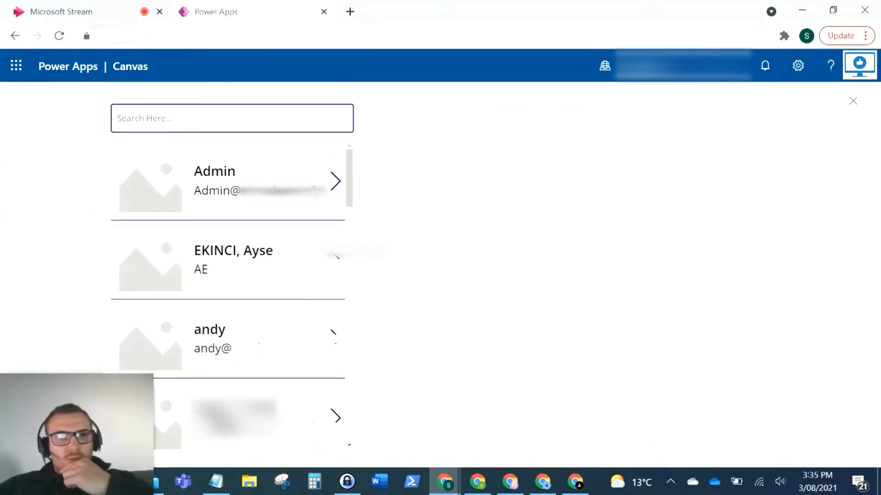
{"action": "type", "text": "kyle"}
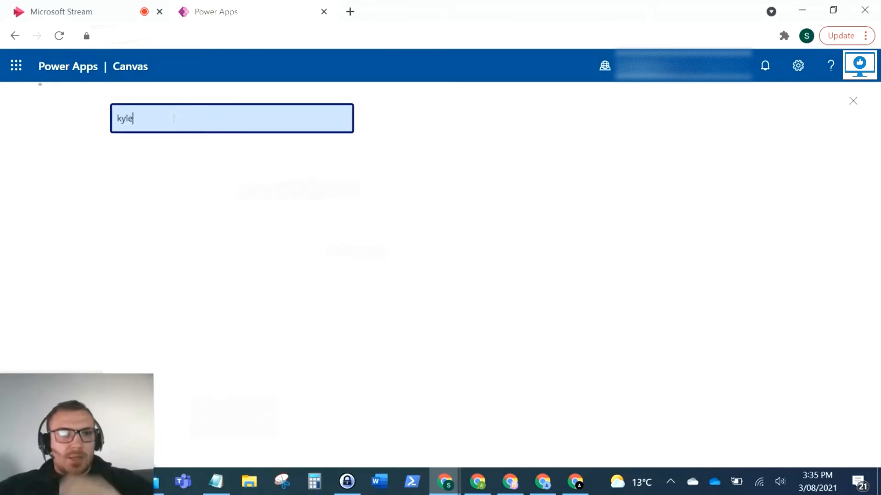
{"action": "type", "text": "kyle"}
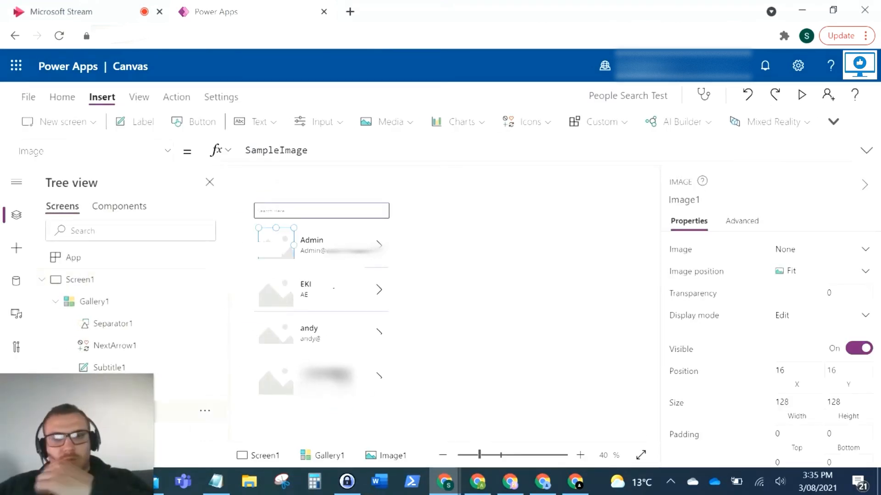
Delete Image1 from the gallery template and fix Title1's Width to span the row
{"action": "left_click", "coordinate": [93, 302]}
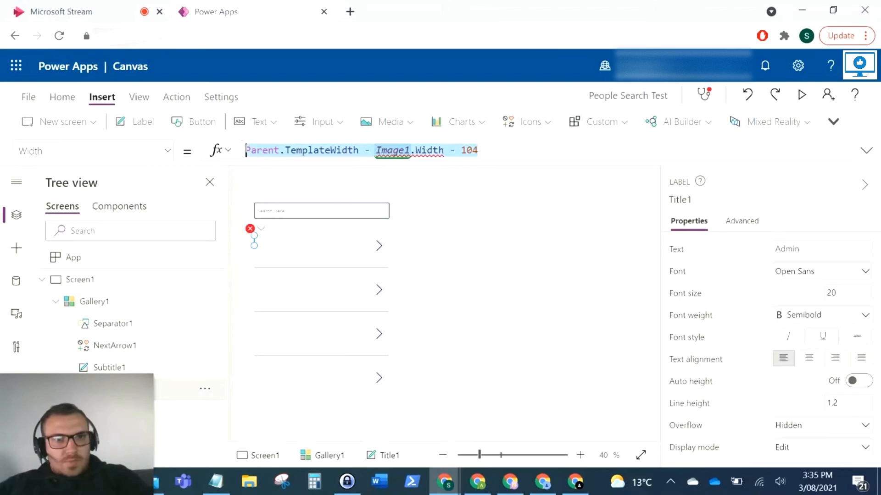
{"action": "left_click", "coordinate": [320, 246]}
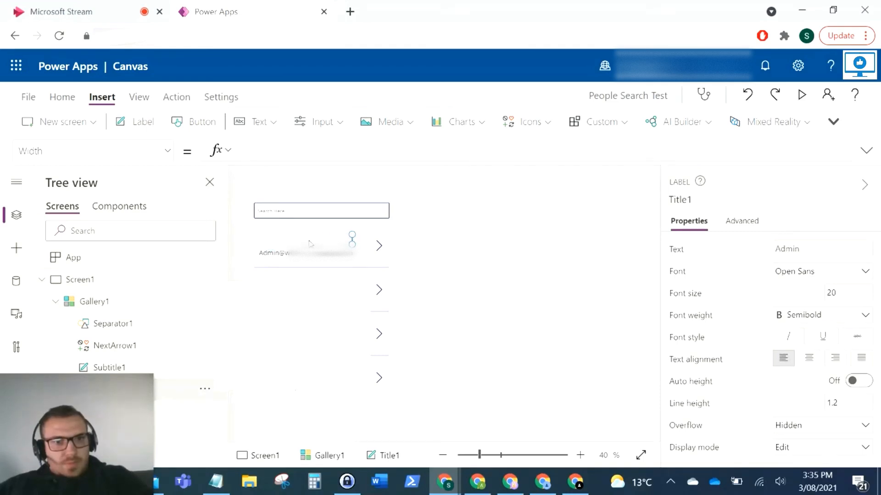
{"action": "left_click", "coordinate": [270, 239]}
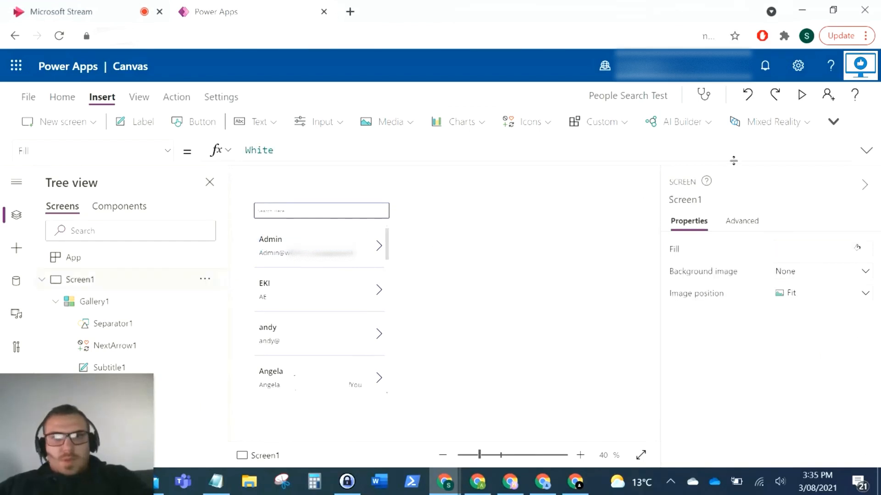
{"action": "left_click", "coordinate": [802, 95]}
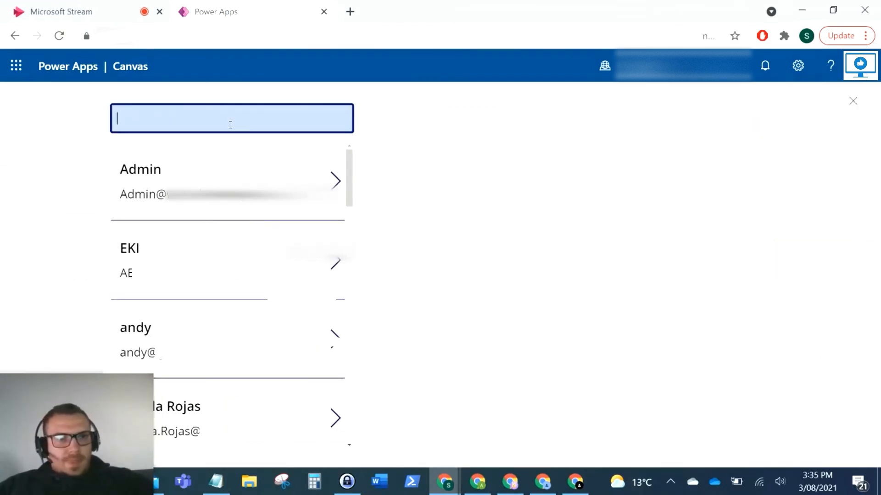
{"action": "type", "text": "k"}
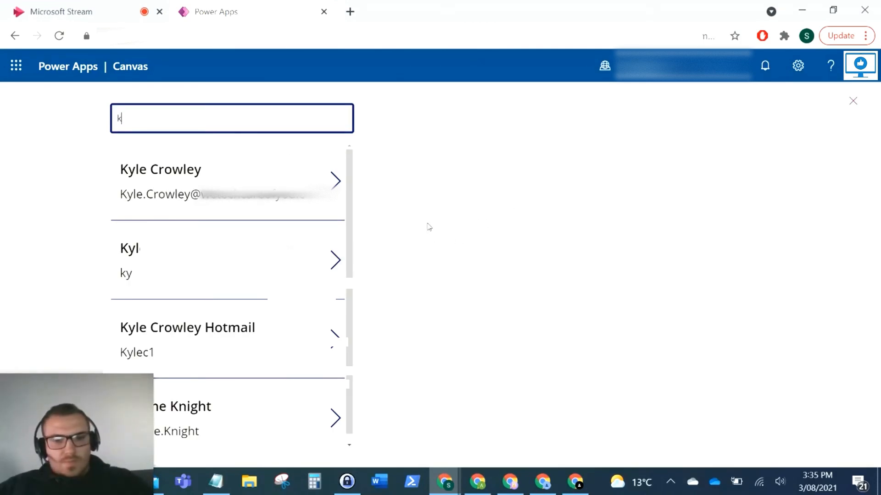
{"action": "type", "text": "yle"}
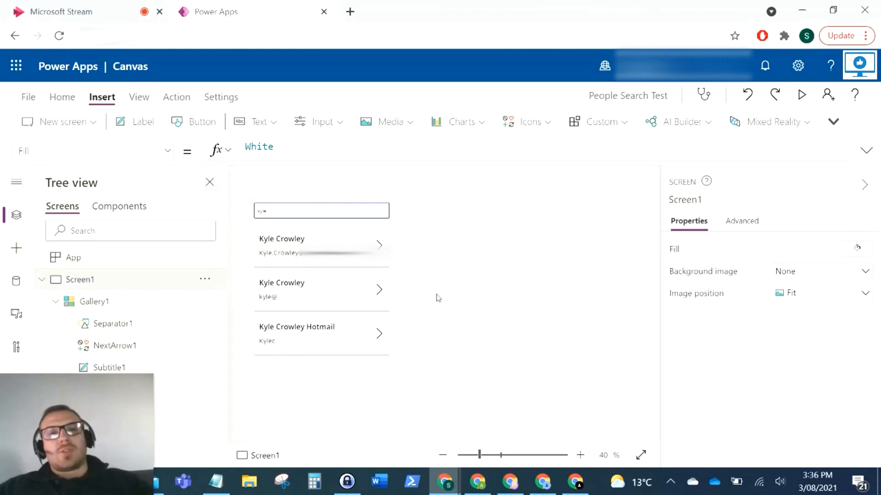
{"action": "mouse_move", "coordinate": [555, 176]}
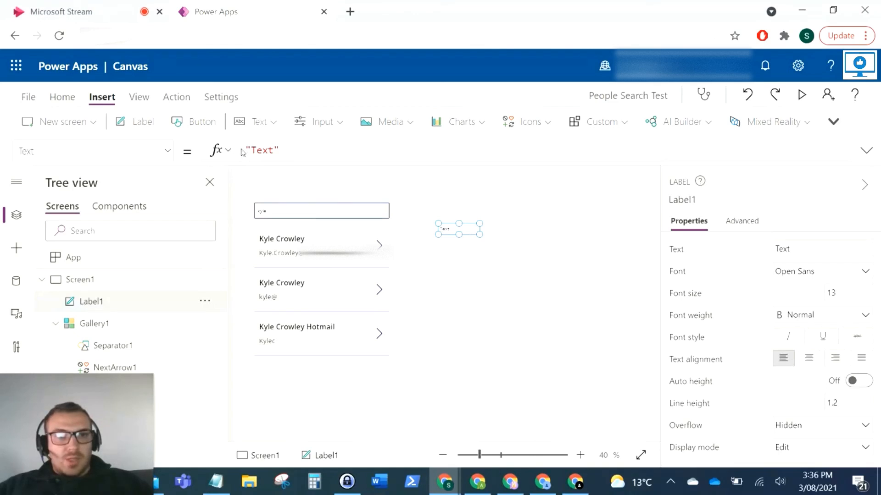
Set the new label's Text to "Department" and paste a copy below it
{"action": "left_click", "coordinate": [256, 149]}
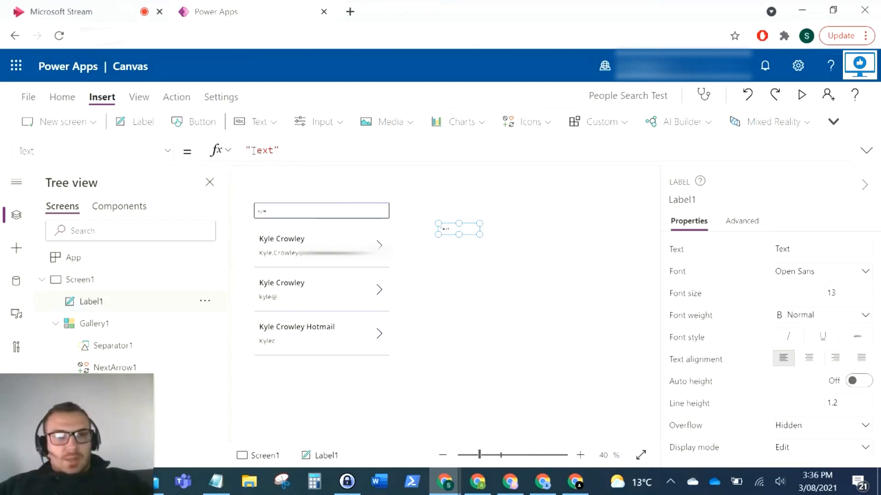
{"action": "left_click", "coordinate": [262, 149]}
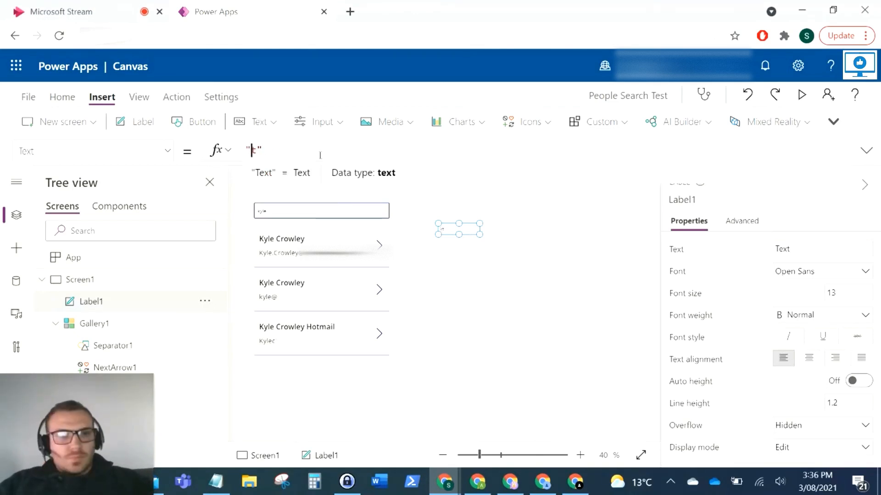
{"action": "type", "text": "Departmen"}
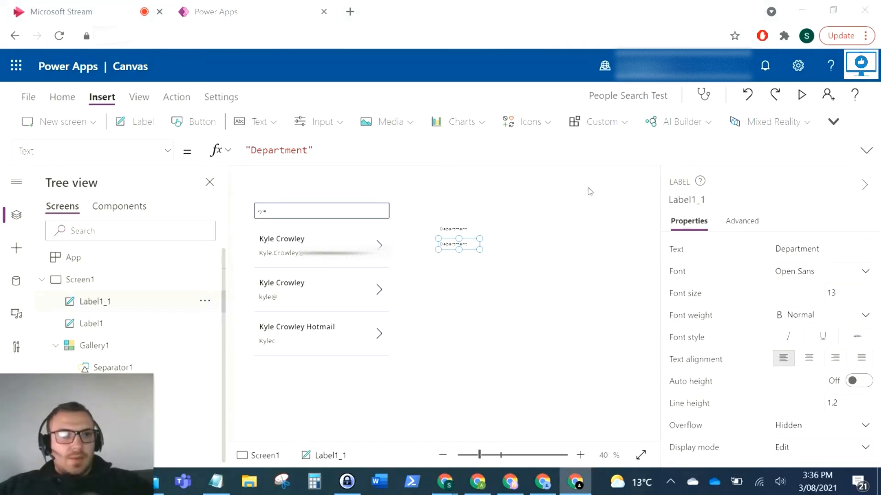
Set Label1_1 Text to Office365Users.UserProfileV2(Gallery1.Selected.Id).department and duplicate the label pair
{"action": "left_click", "coordinate": [344, 150]}
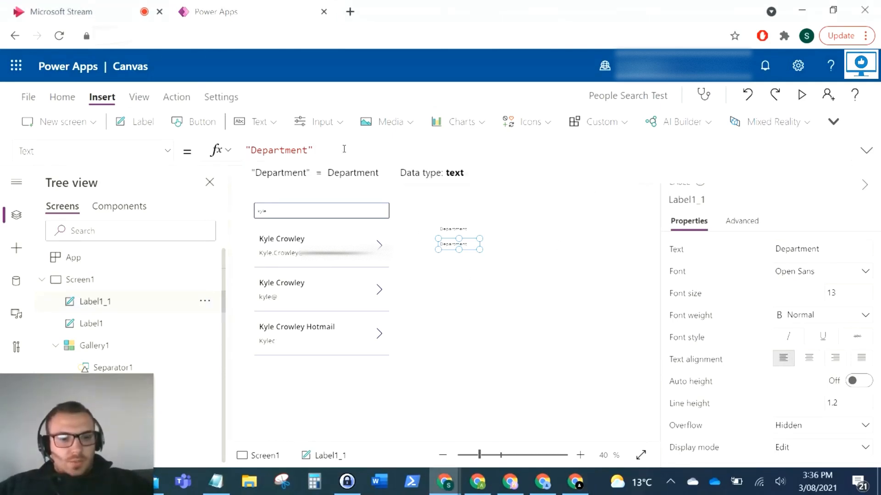
{"action": "type", "text": "Office365Users.UserProfileV2(Gallery2.Selected.Id).department"}
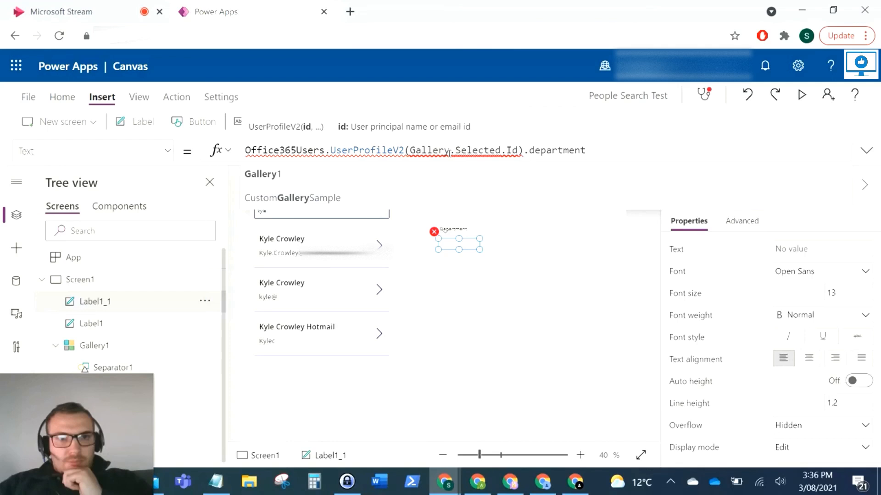
{"action": "left_click", "coordinate": [430, 149]}
{"action": "type", "text": "1"}
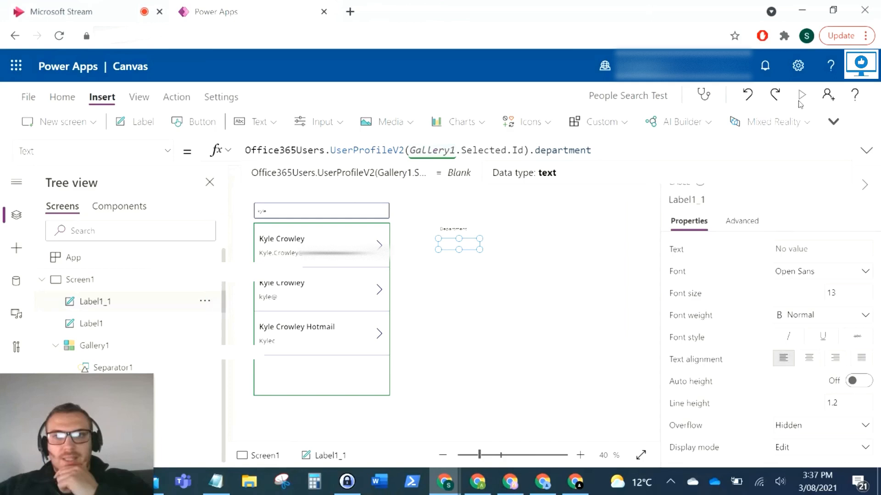
{"action": "left_click", "coordinate": [801, 95]}
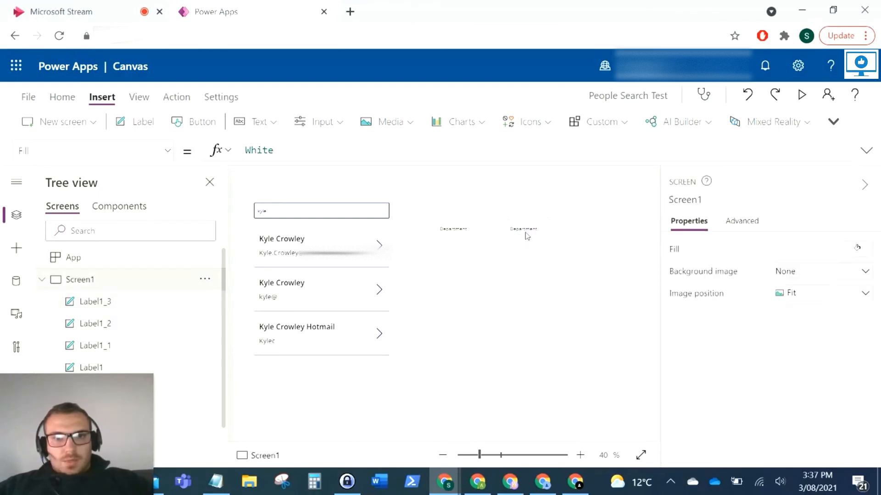
Rename the copied heading to 'City', bind its value label to .city, and move the pair below Department
{"action": "left_click", "coordinate": [528, 229]}
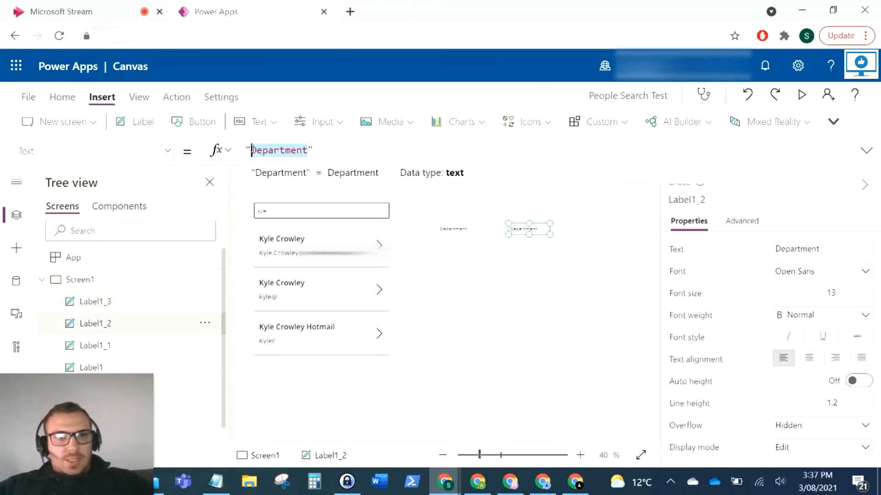
{"action": "type", "text": "City"}
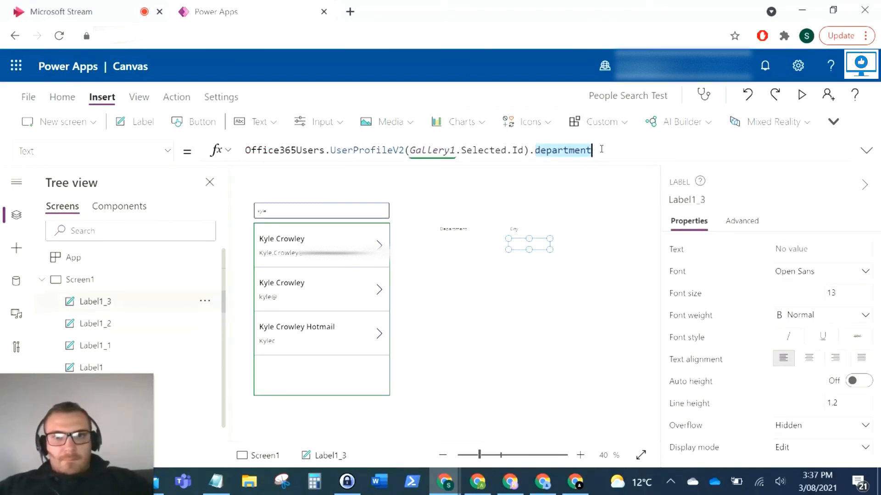
{"action": "type", "text": "city"}
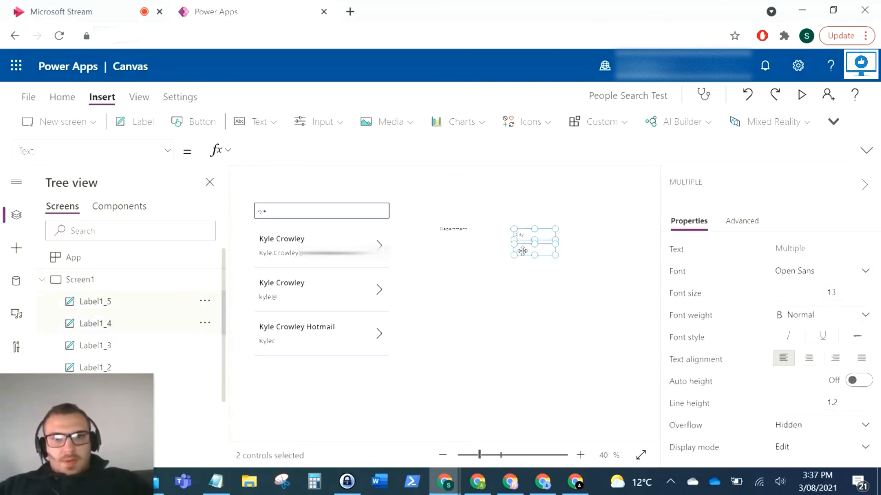
{"action": "left_click_drag", "start_coordinate": [533, 242], "coordinate": [458, 271]}
{"action": "type", "text": "Office365Users.UserProfileV2(Gallery1.Selected.Id)."}
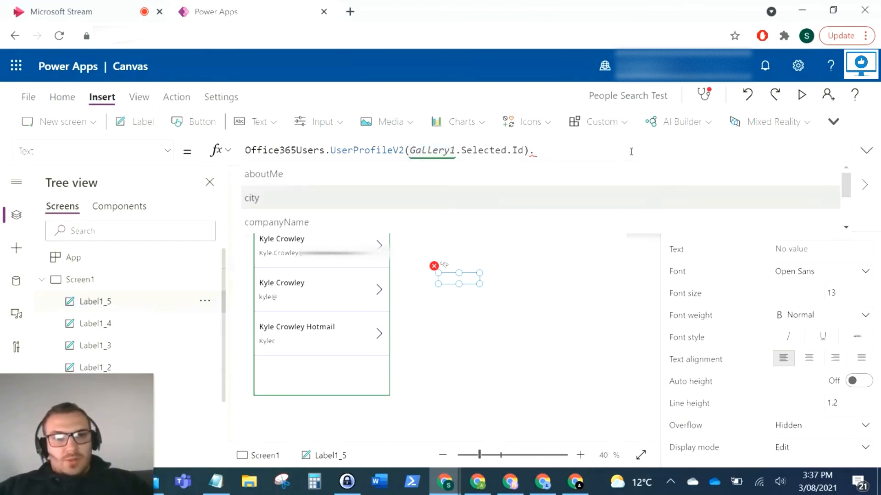
Set the next heading to 'Display Name' showing the selected user's .displayName
{"action": "scroll", "scroll_direction": "down", "scroll_amount": 3}
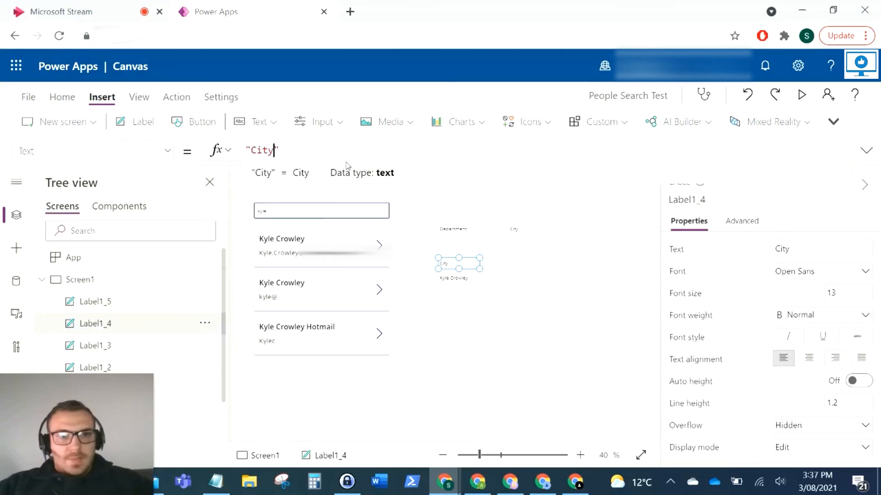
{"action": "type", "text": "Display Name"}
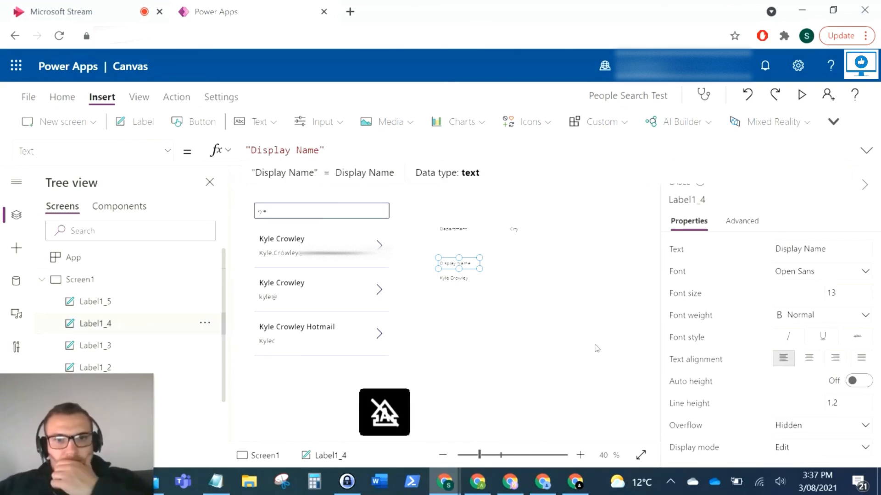
{"action": "left_click", "coordinate": [453, 277]}
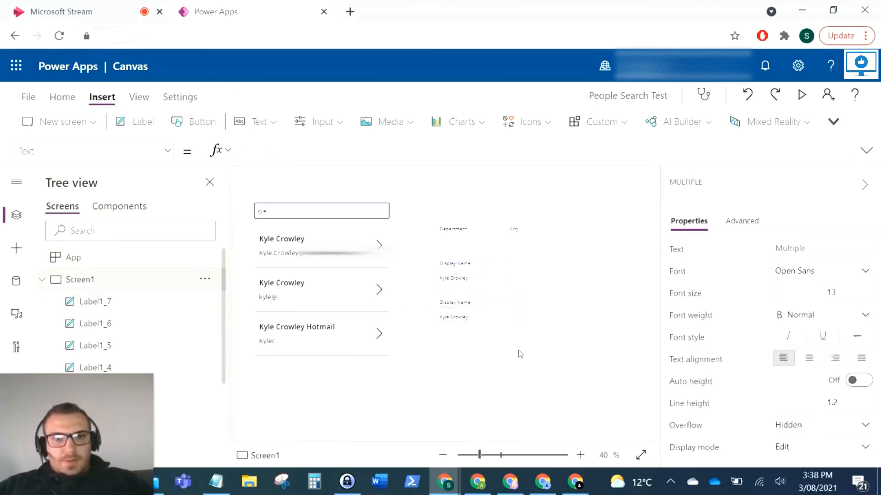
Bind the last value label to the selected user's .country under a 'Country' heading
{"action": "left_click", "coordinate": [454, 316]}
{"action": "type", "text": "Office365Users.UserProfileV2(Gallery1.Selected.Id)."}
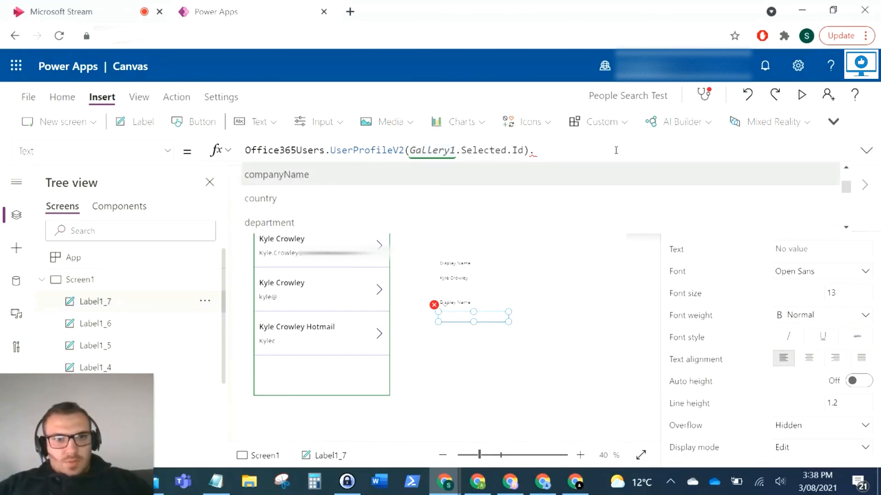
{"action": "type", "text": "country"}
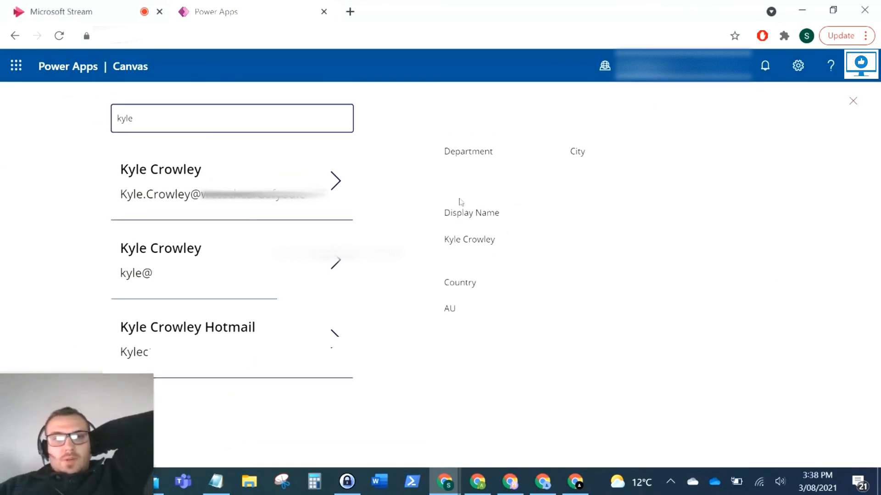
{"action": "mouse_move", "coordinate": [308, 237]}
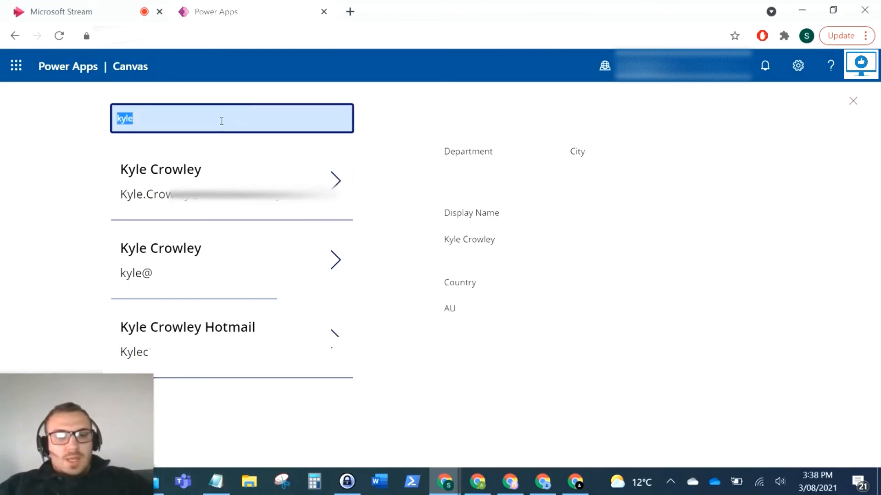
Search 'admin' in the preview to confirm only Admin is listed with Admin as display name
{"action": "type", "text": "admin"}
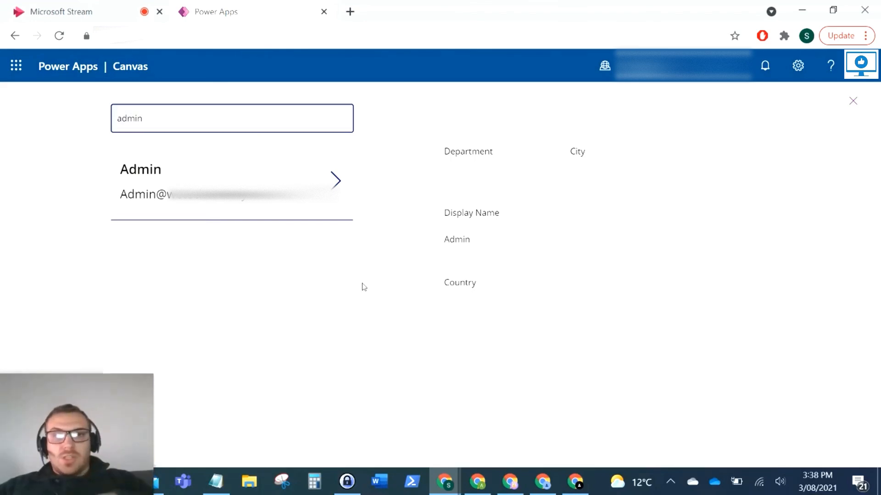
{"action": "mouse_move", "coordinate": [534, 232]}
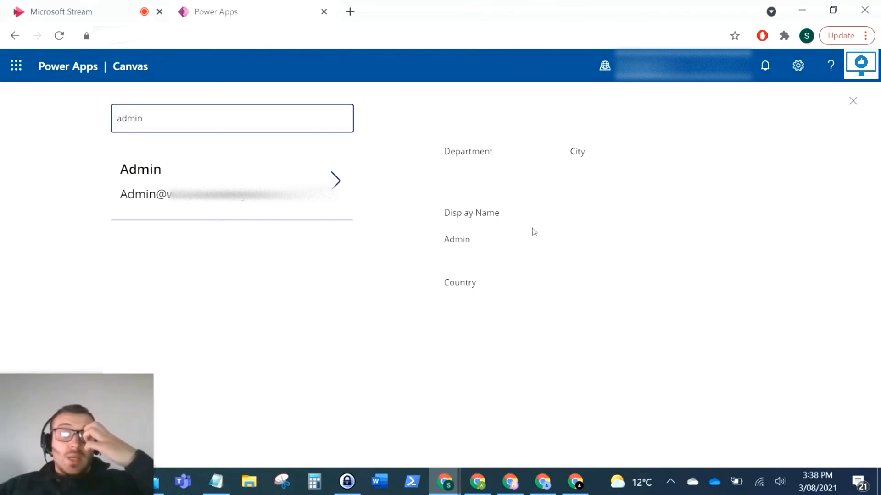